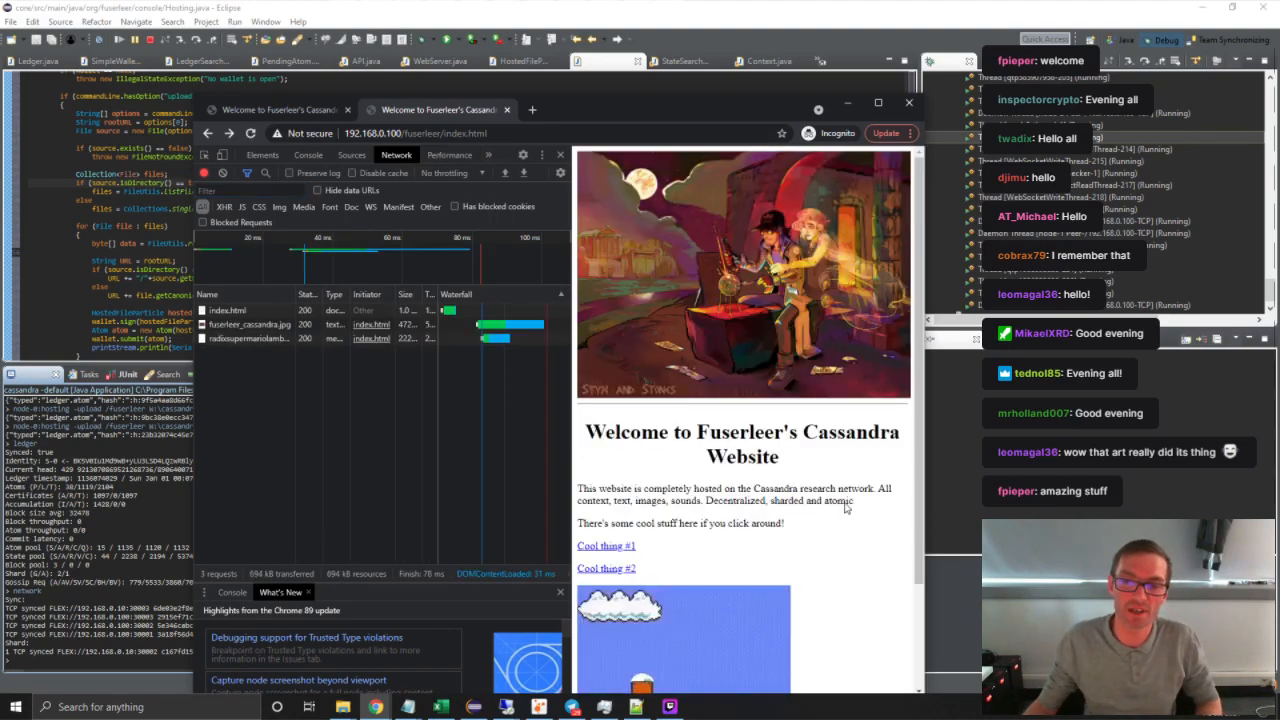
Step: Scroll down the Cassandra home page with DevTools closed to view its links and animated game
scroll(down, 3)
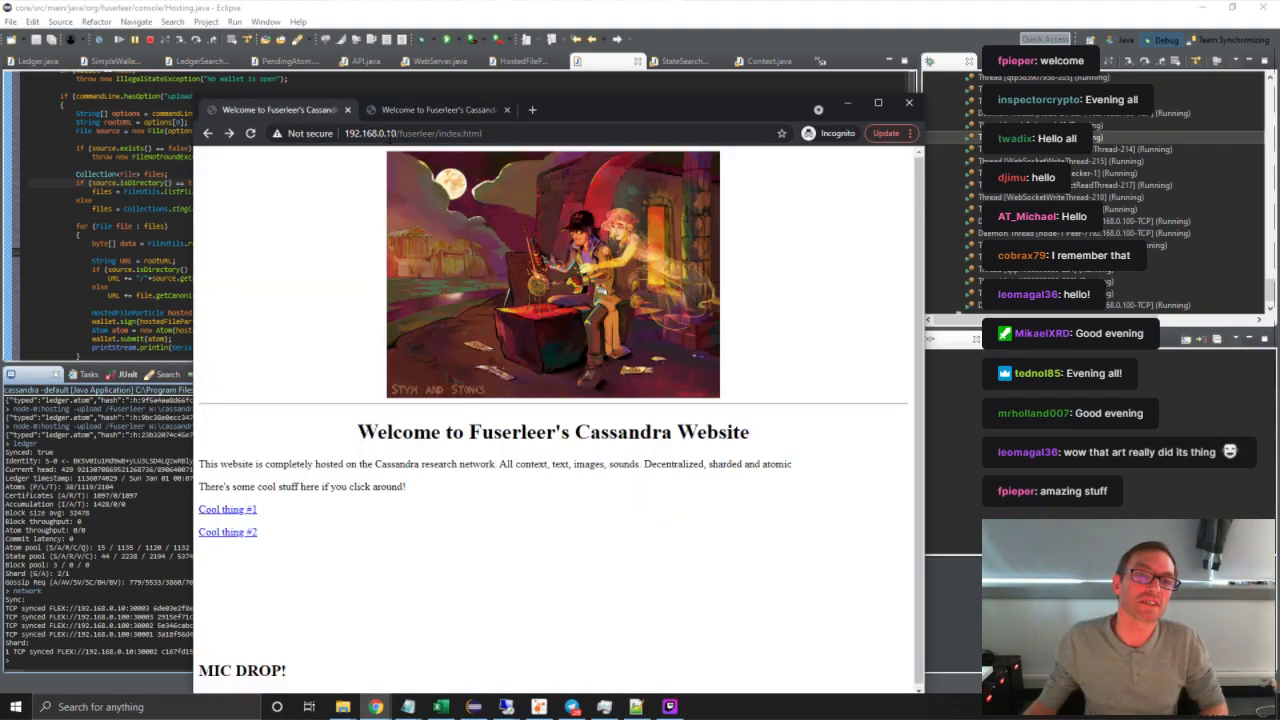
mouse_move(256, 296)
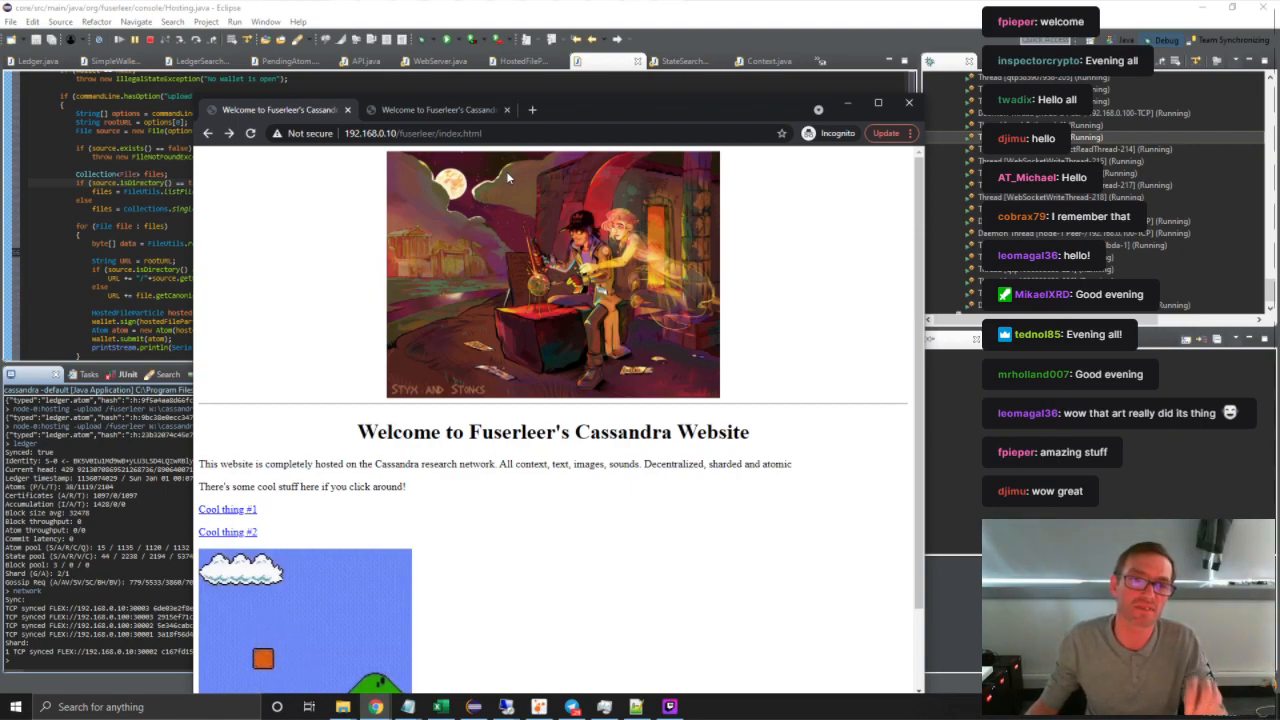
scroll(down, 3)
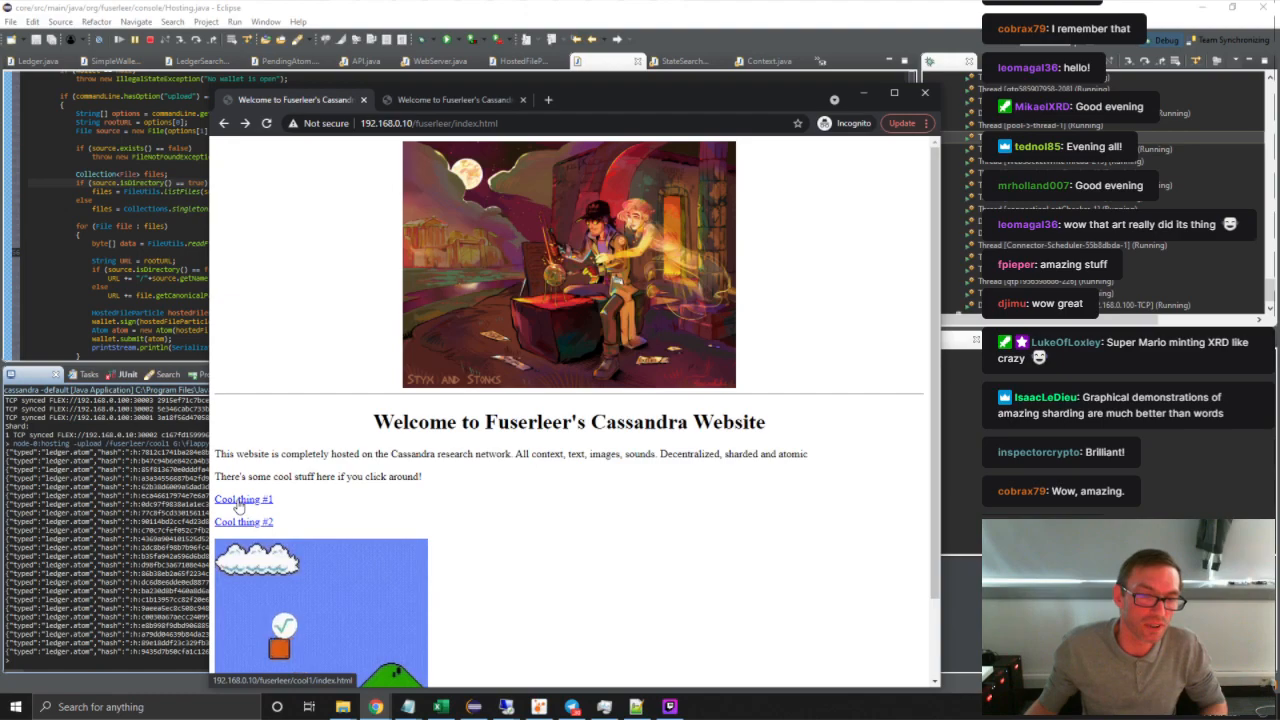
Step: Launch Flappy Bird from the Cool thing #1 link and play to a game-over score of 6
click(244, 500)
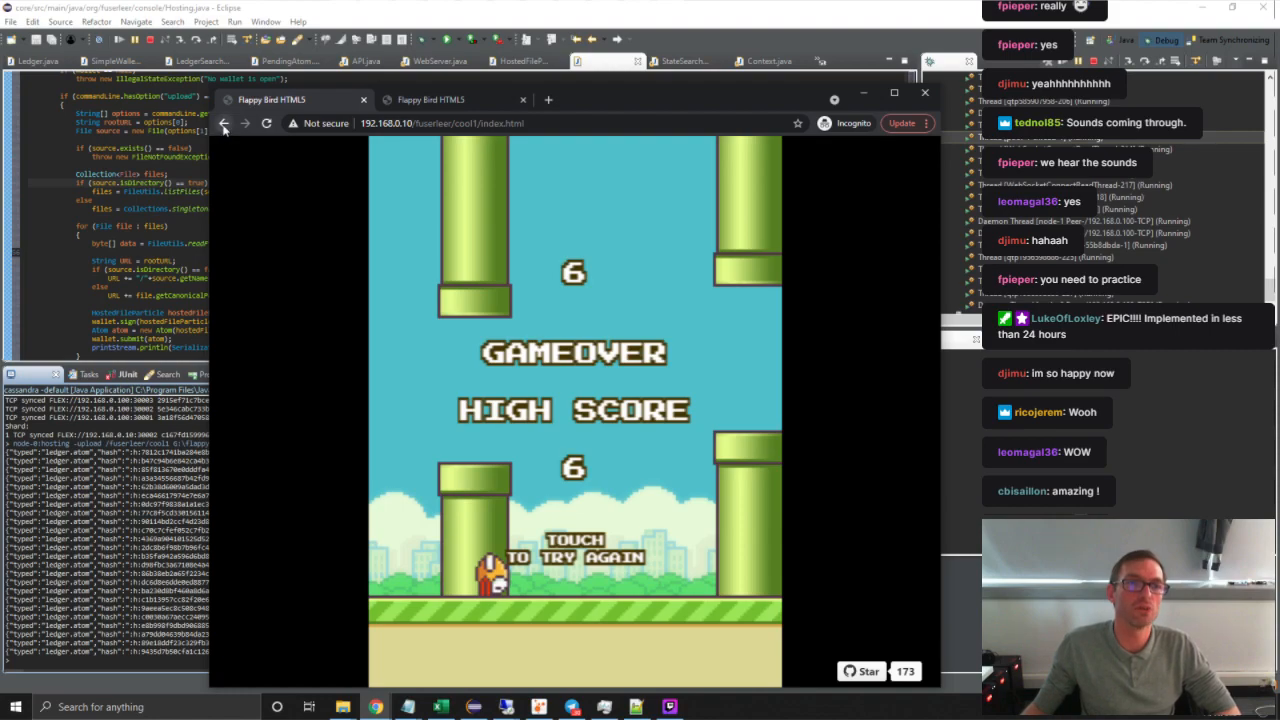
Step: Switch back to the 'Welcome to Fuserleer's Cassandra' home tab, keeping Flappy Bird open
click(224, 124)
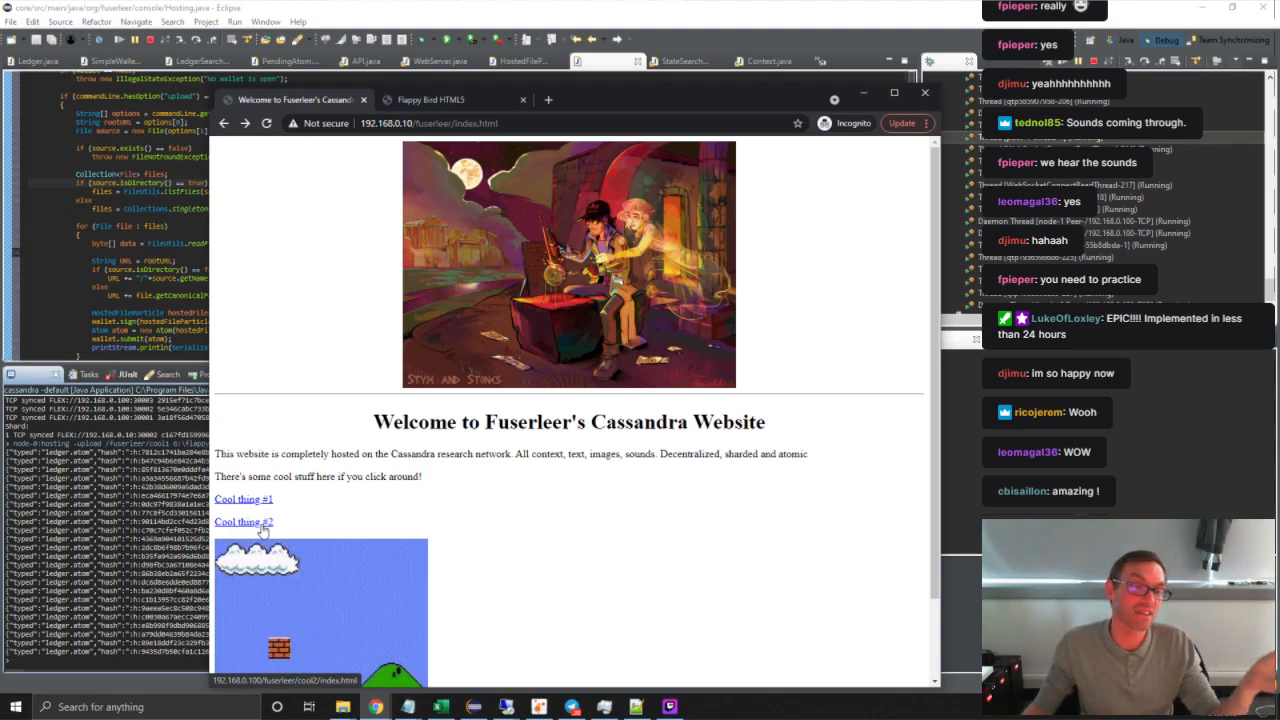
Step: Launch Super Kaiju Dark City from Cool thing #2 and start its second stage
click(244, 520)
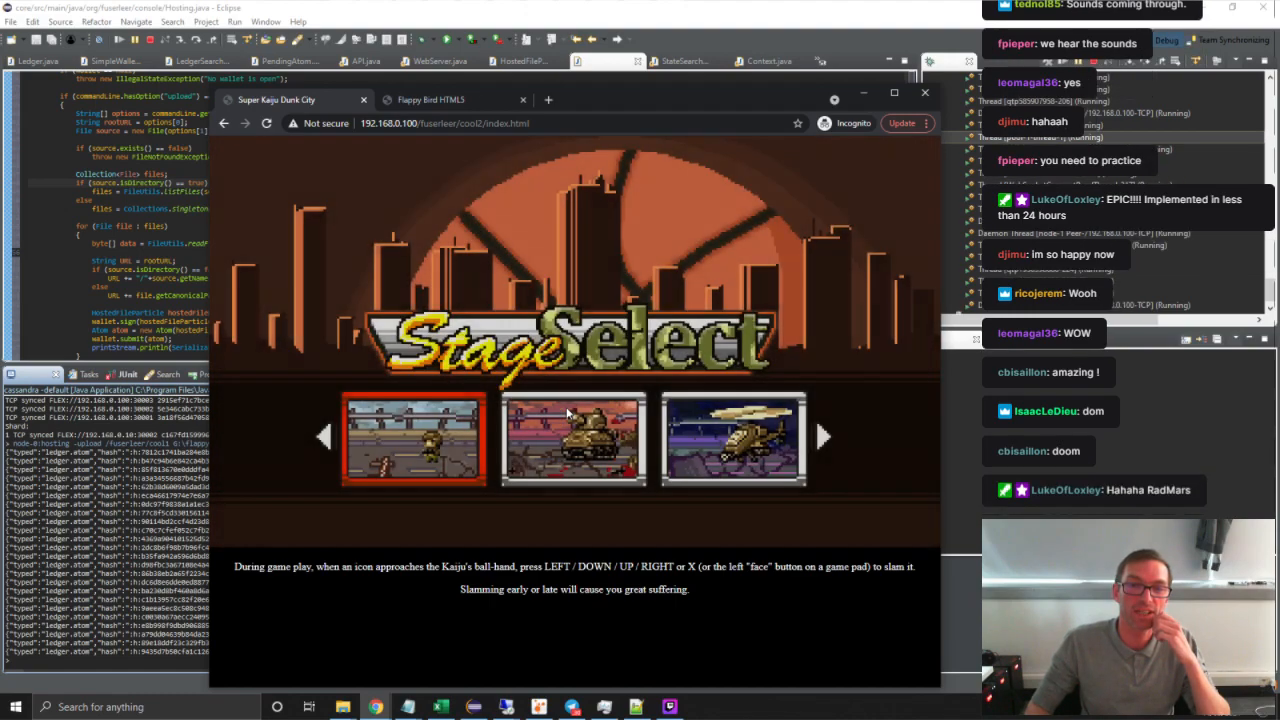
click(572, 438)
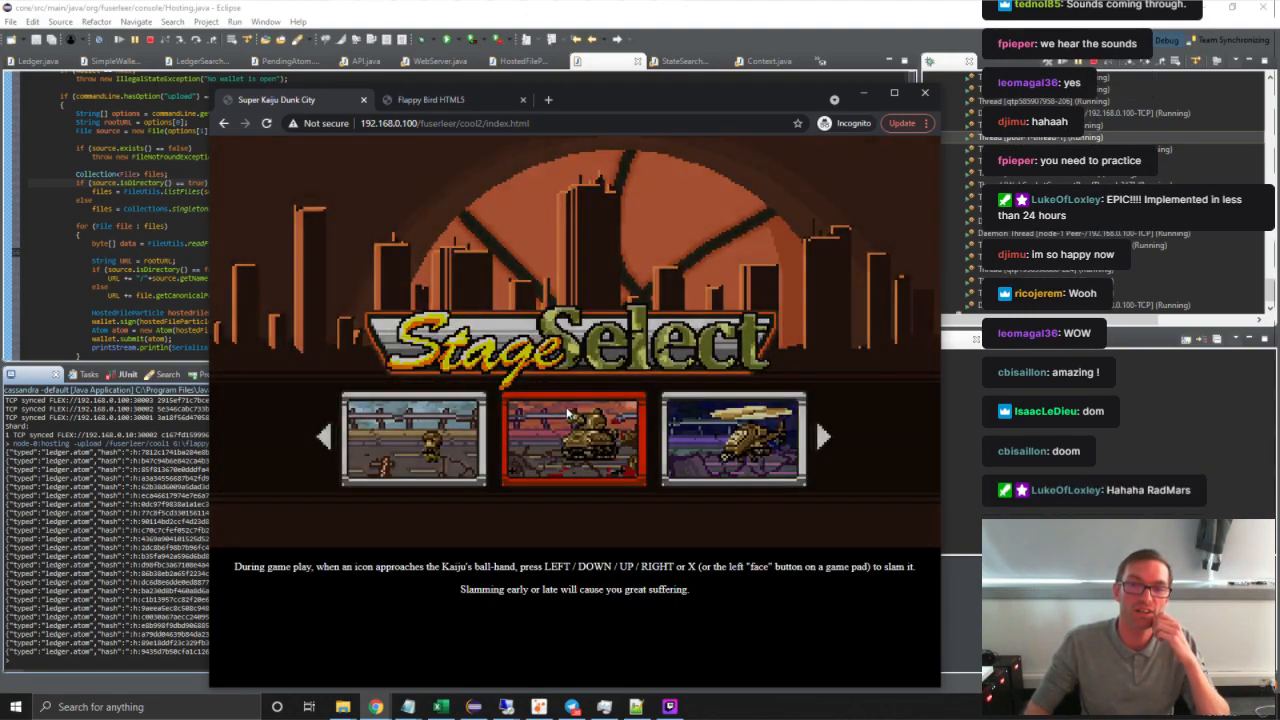
click(574, 436)
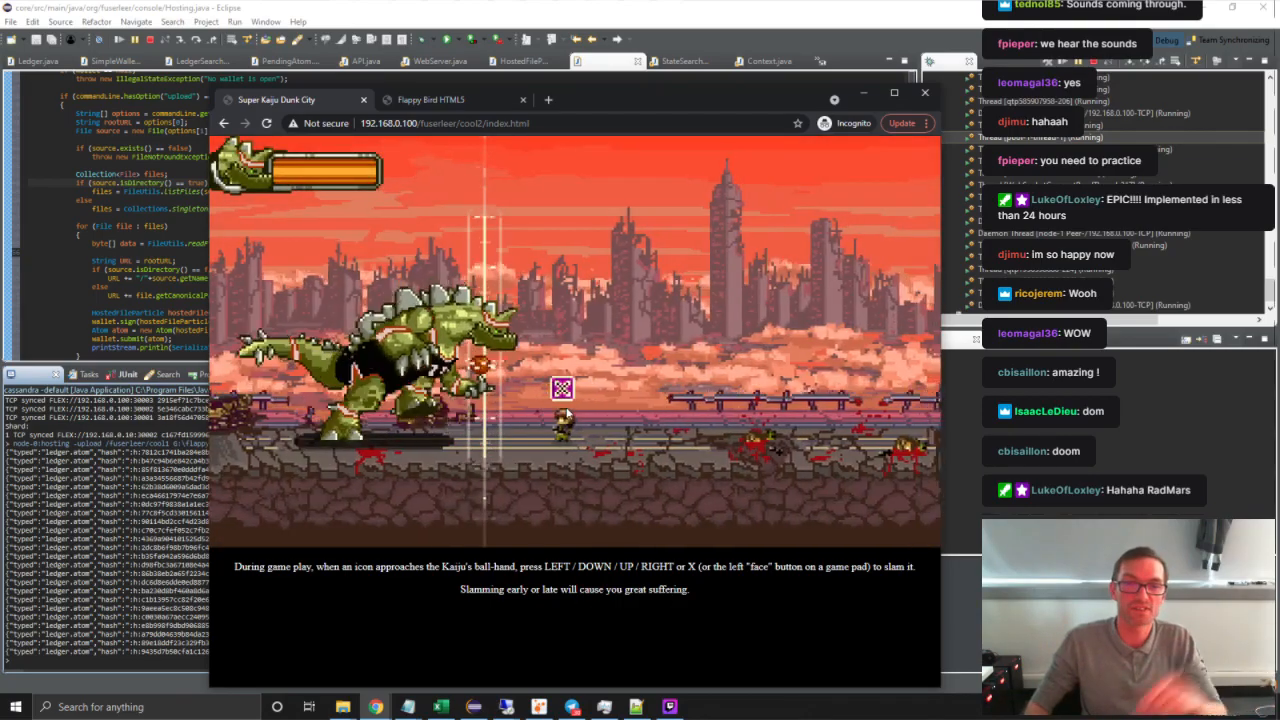